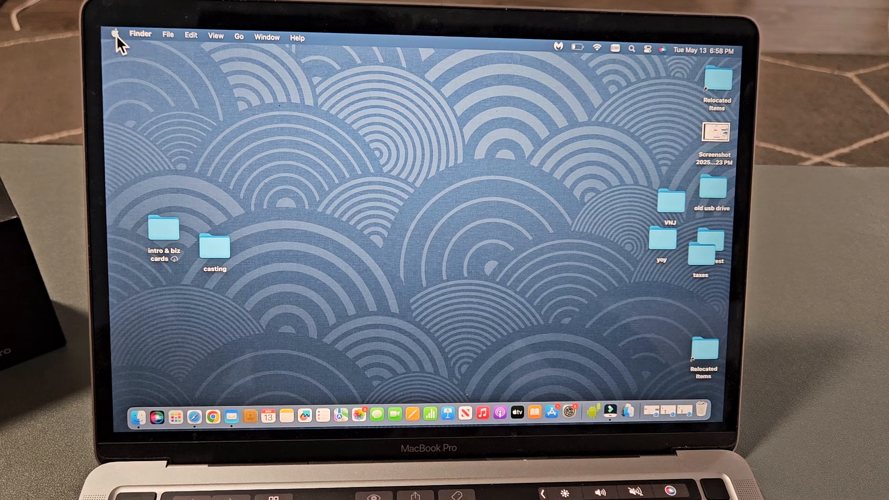
# - Reach the Bluetooth pane of System Settings via the Apple menu, showing saved and nearby devices
pyautogui.click(116, 37)
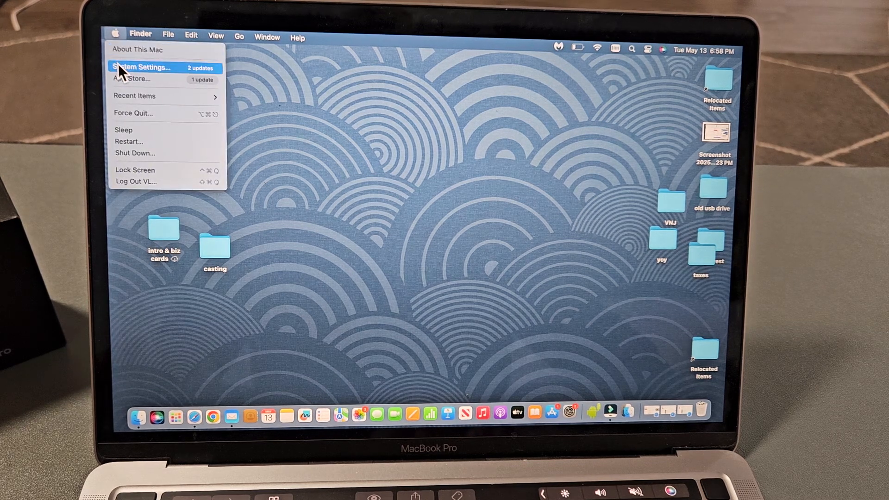
pyautogui.click(140, 66)
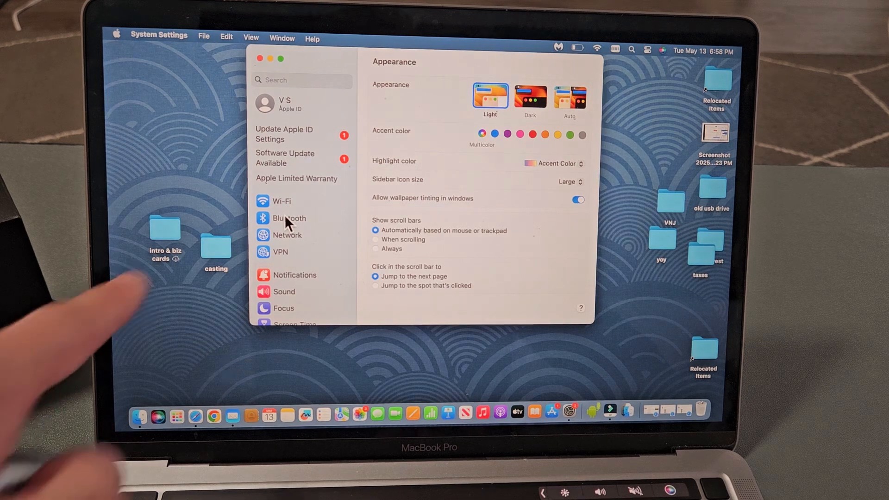
pyautogui.click(287, 218)
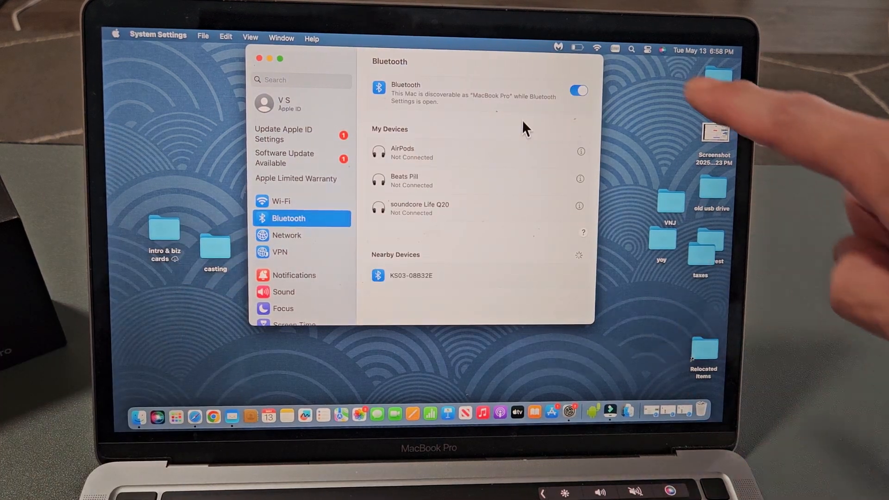